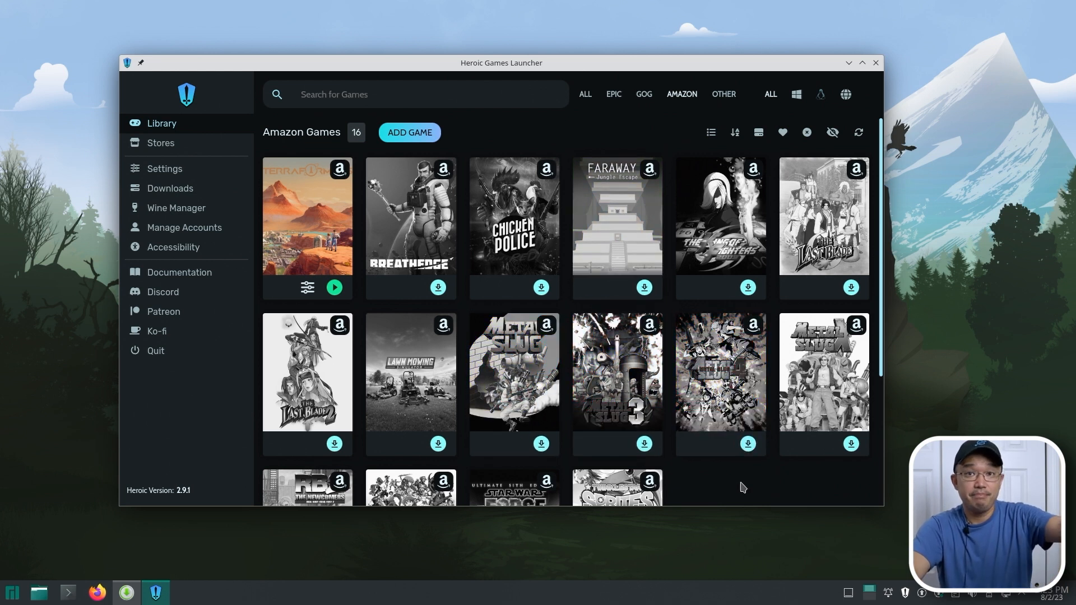
pyautogui.moveTo(715, 465)
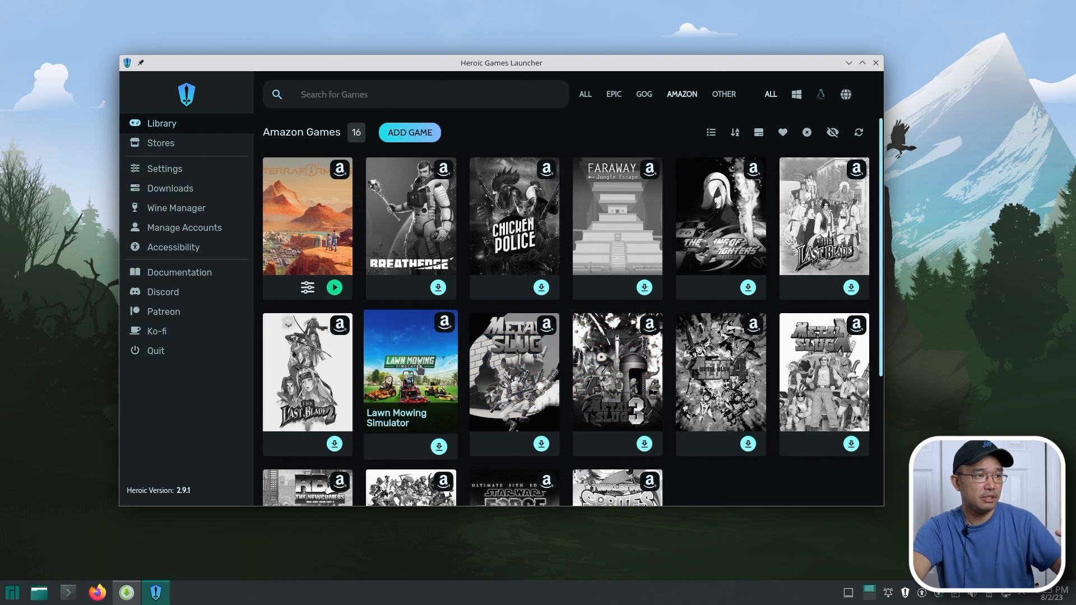
pyautogui.moveTo(307, 216)
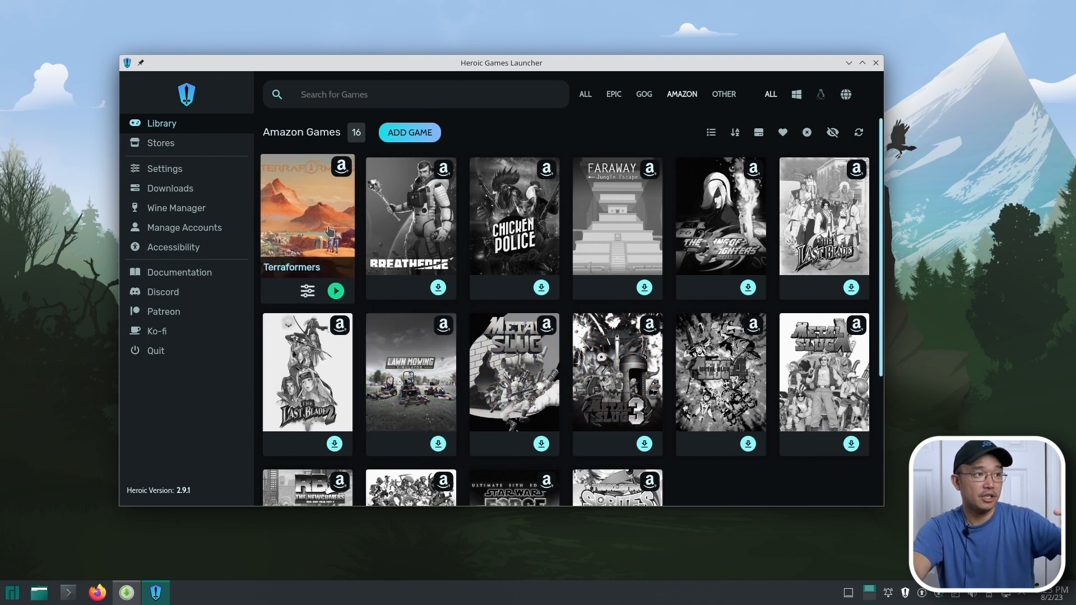
pyautogui.moveTo(616, 216)
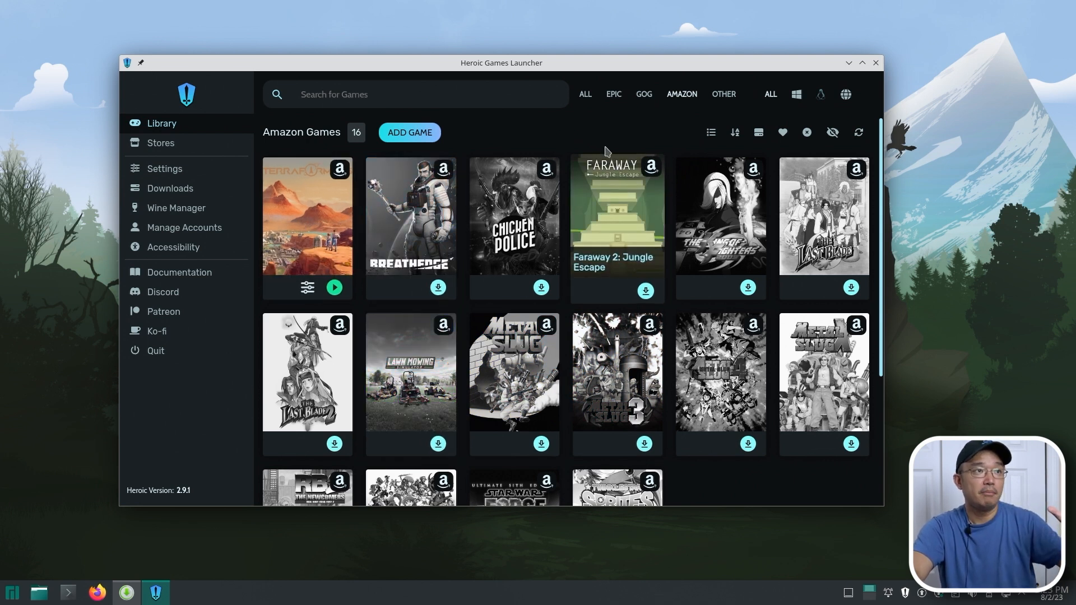
# Step: Filter the library to GOG games, then switch back to the Amazon games
pyautogui.click(643, 94)
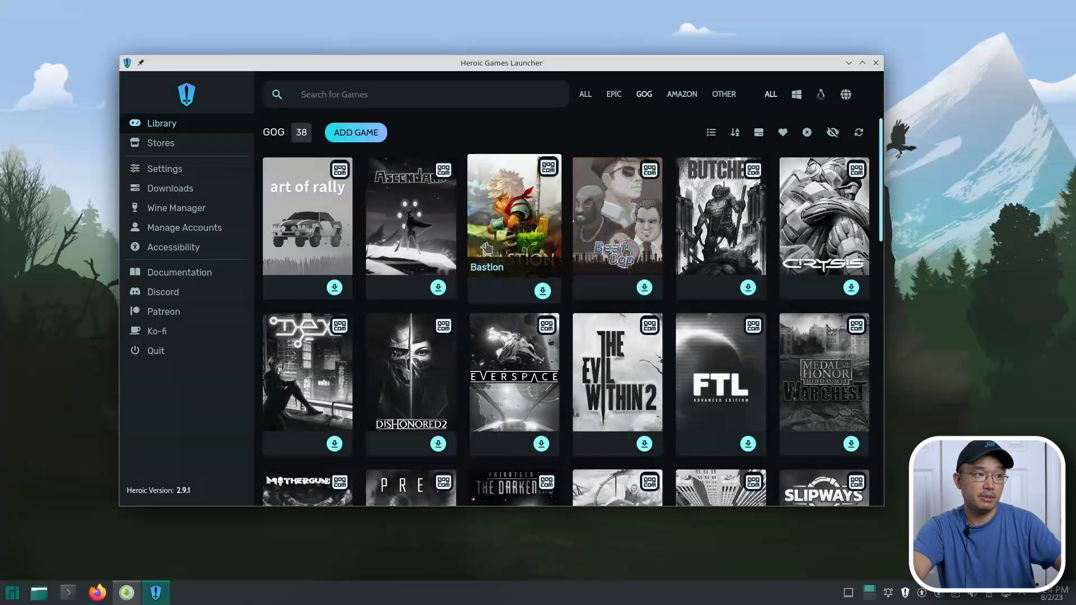
pyautogui.moveTo(410, 368)
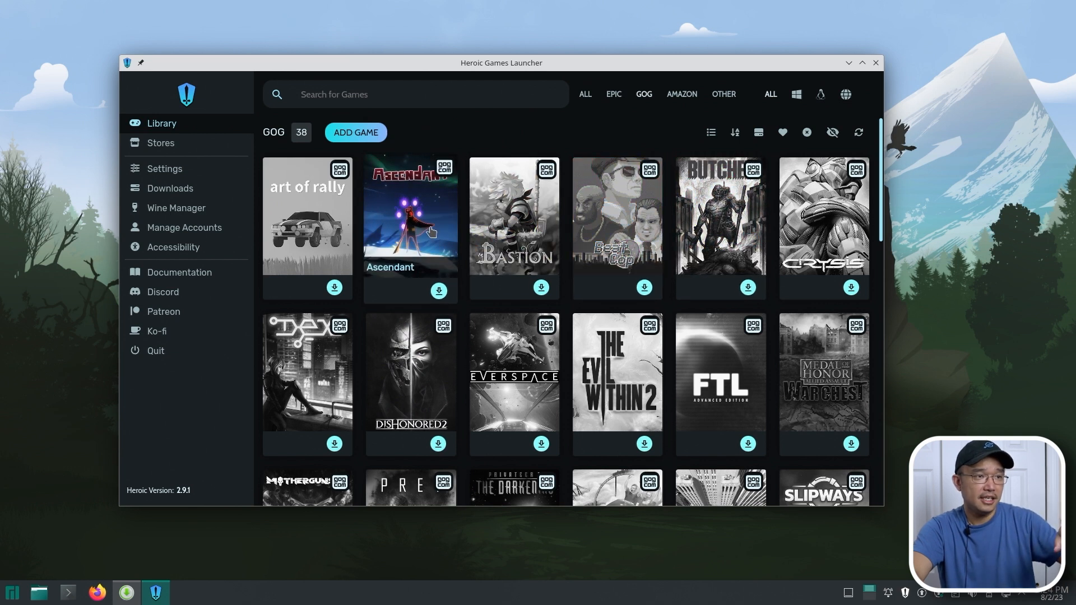
pyautogui.scroll(-3)
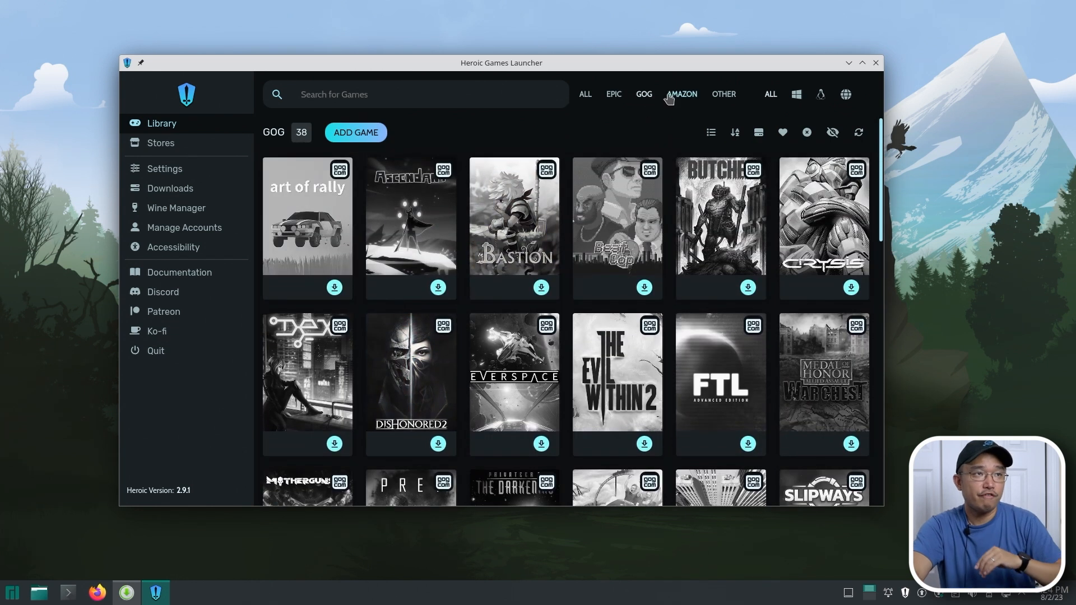
pyautogui.click(680, 95)
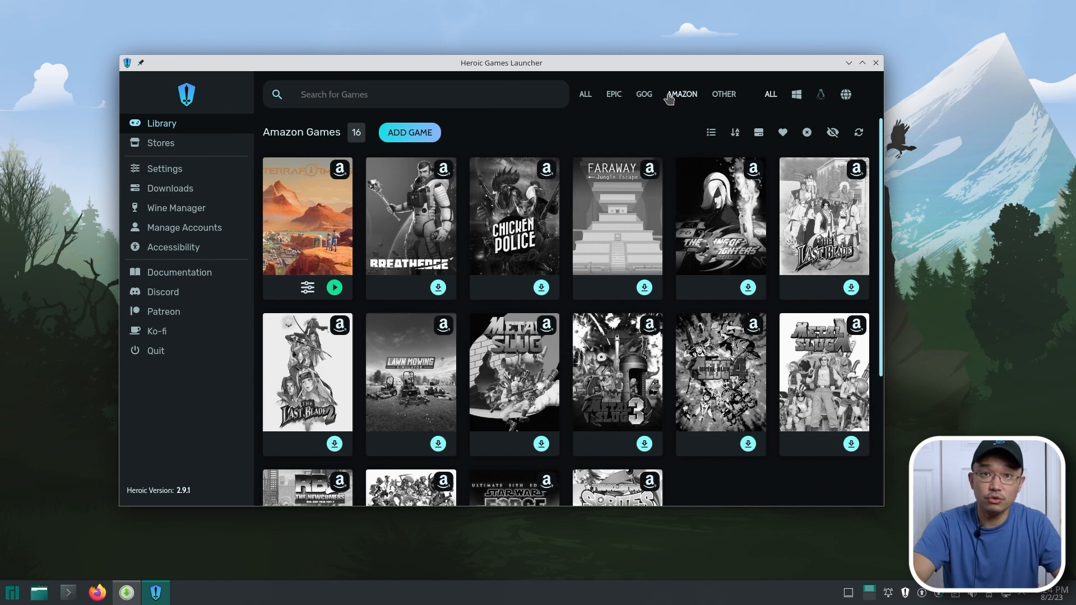
pyautogui.moveTo(513, 216)
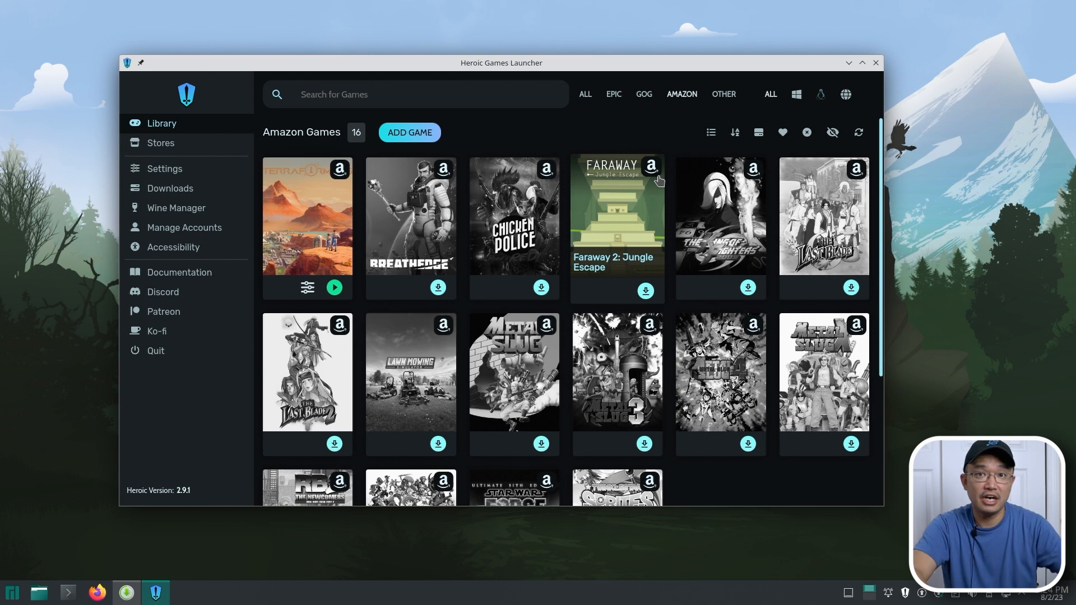
pyautogui.moveTo(308, 215)
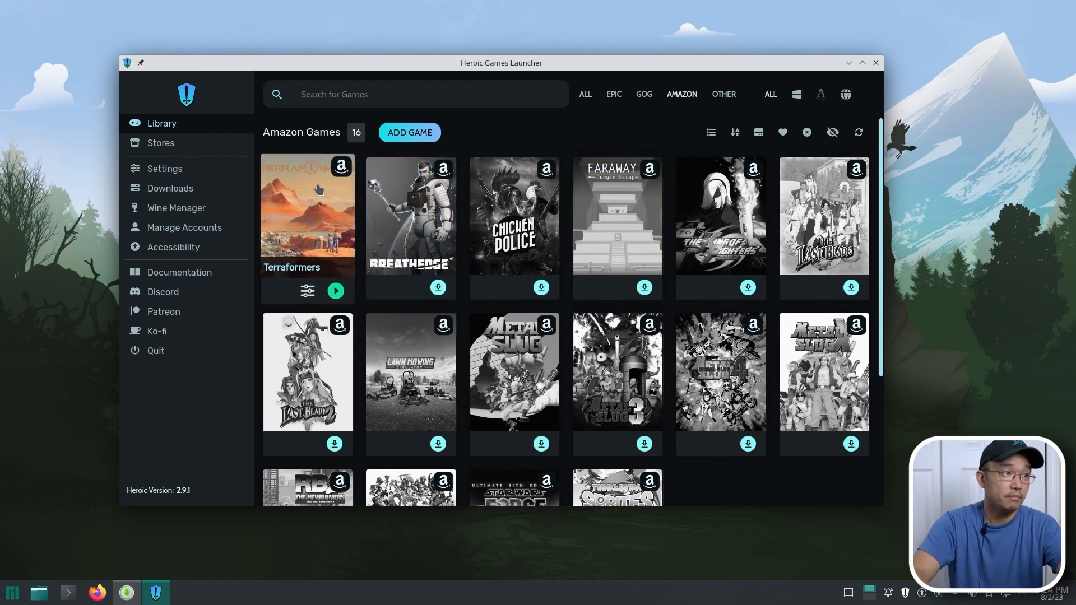
# Step: Check which Wine version is configured in the Terraformers game settings
pyautogui.click(307, 290)
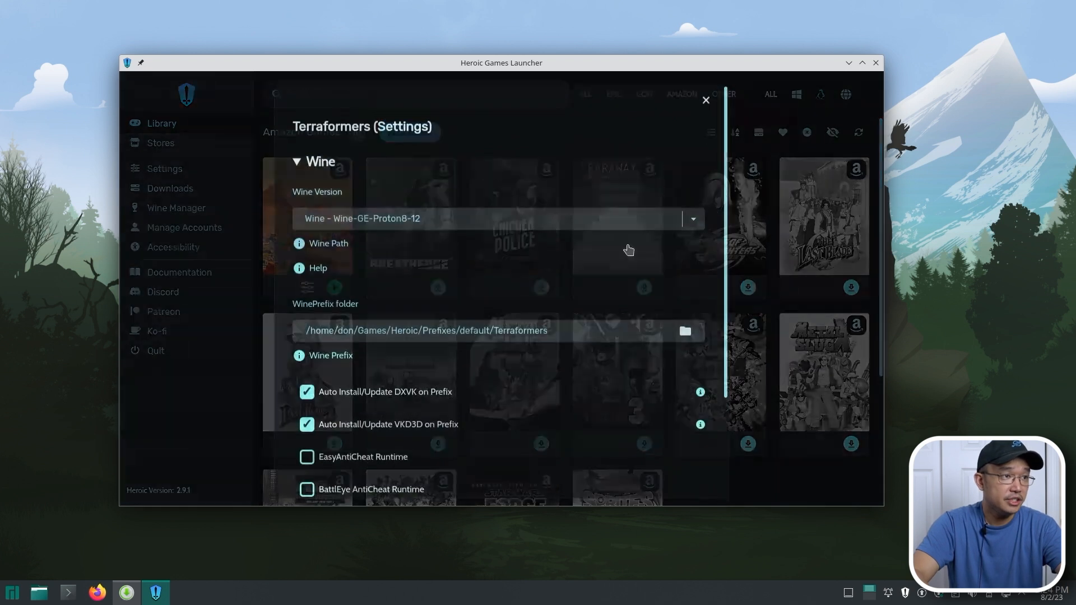
pyautogui.scroll(-3)
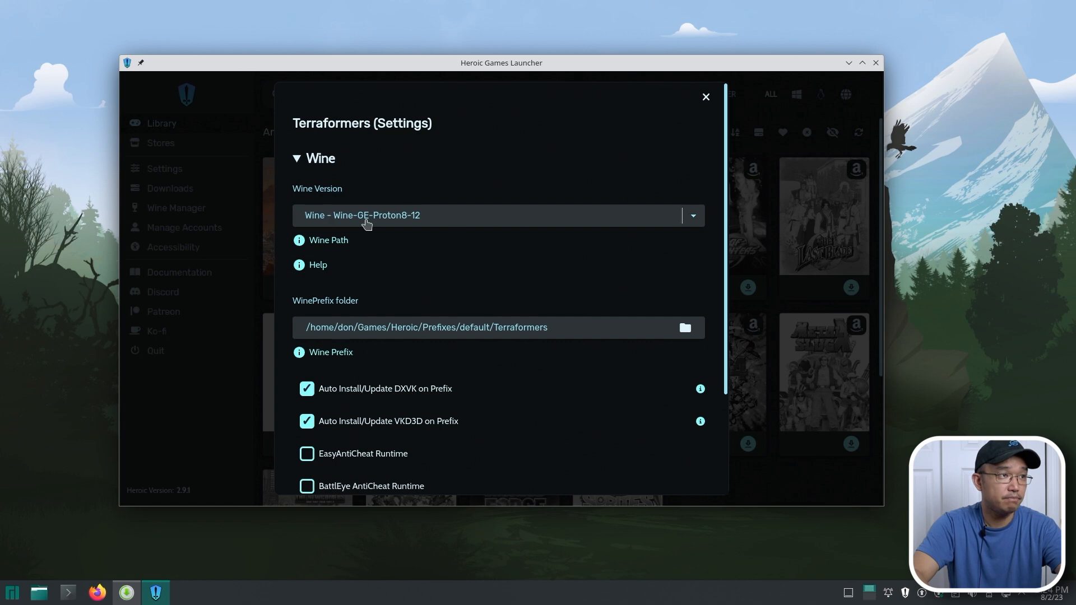
pyautogui.click(494, 215)
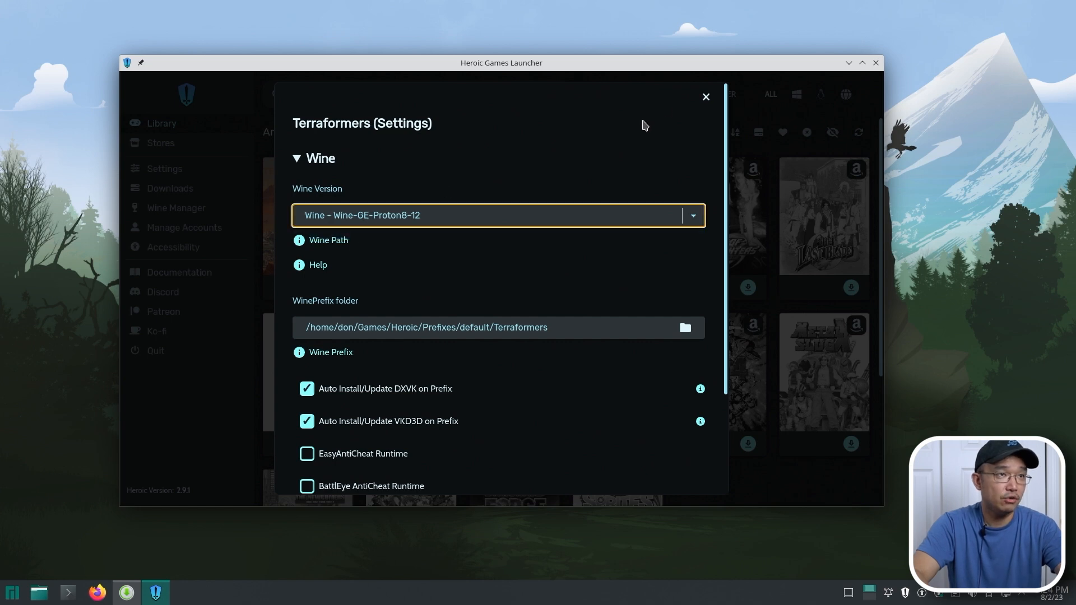
pyautogui.click(705, 96)
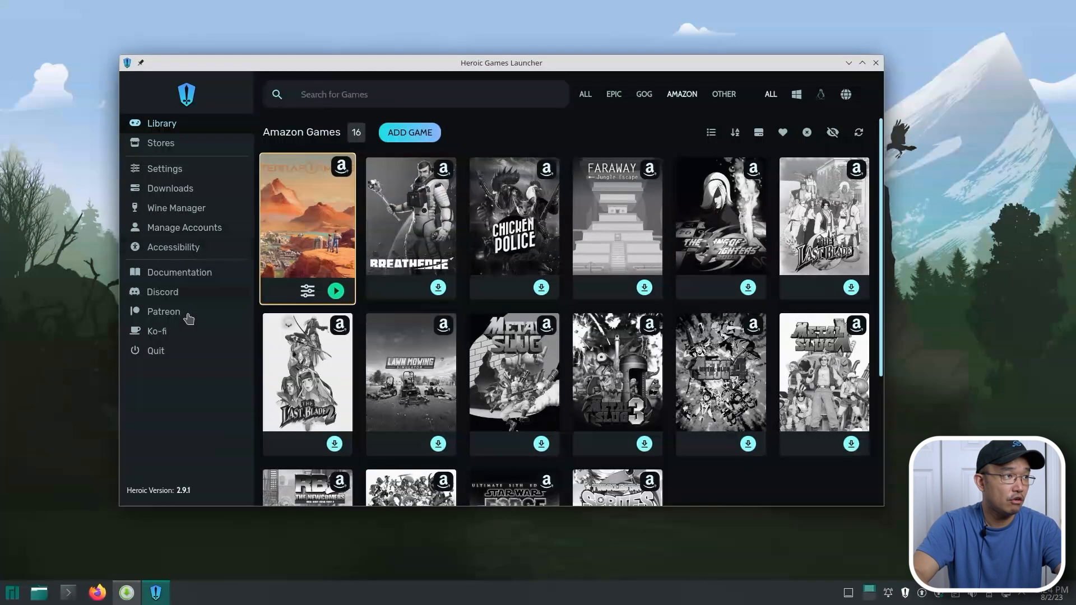
# Step: Review the downloadable Wine and Proton-GE versions in the Wine Manager, then return to the library
pyautogui.click(176, 208)
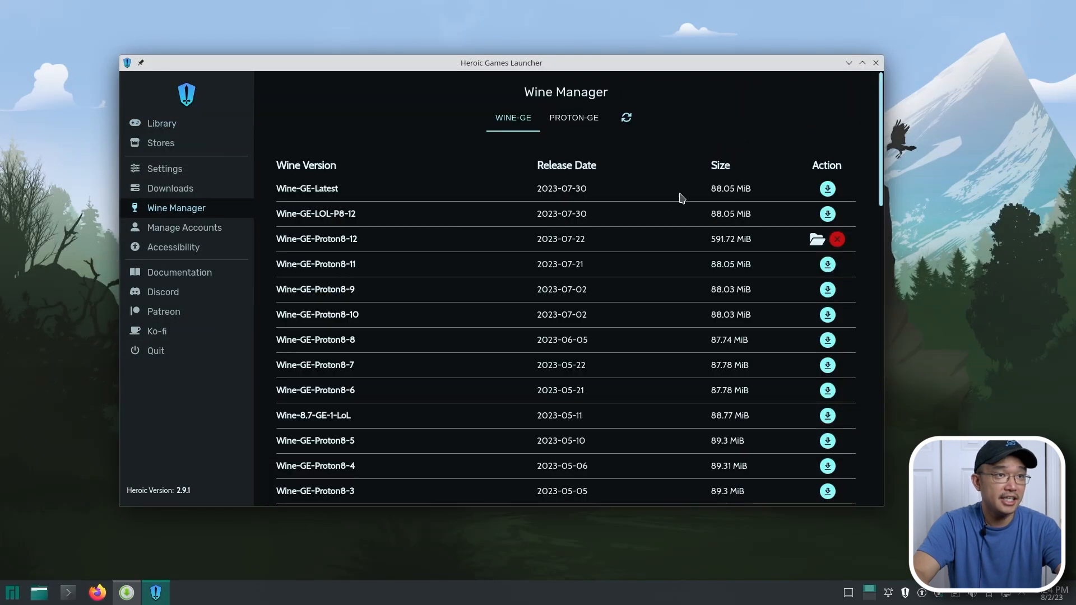
pyautogui.moveTo(343, 193)
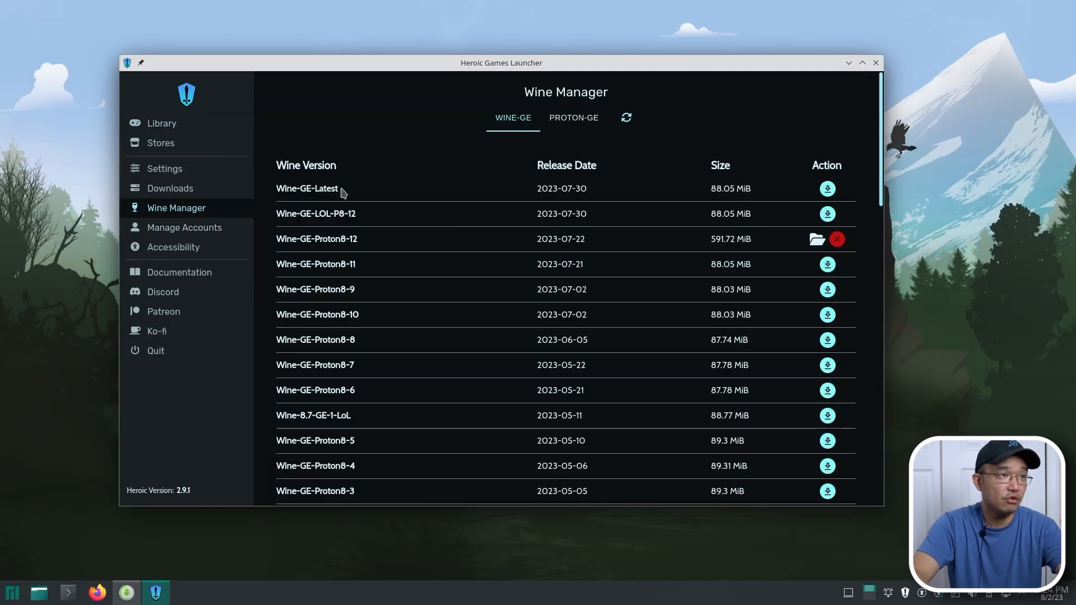
pyautogui.moveTo(330, 216)
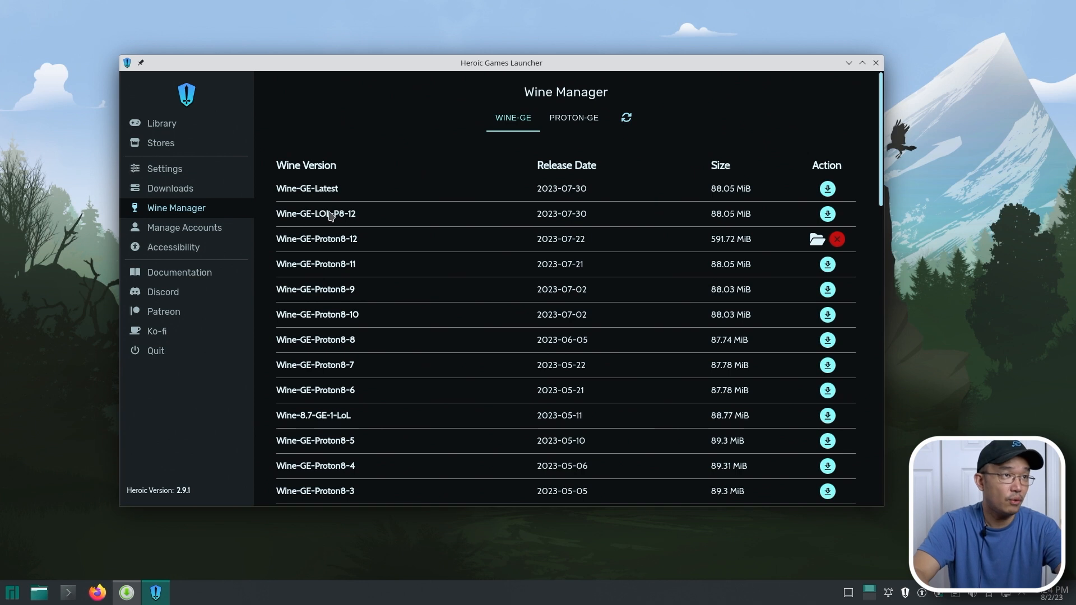
pyautogui.click(573, 118)
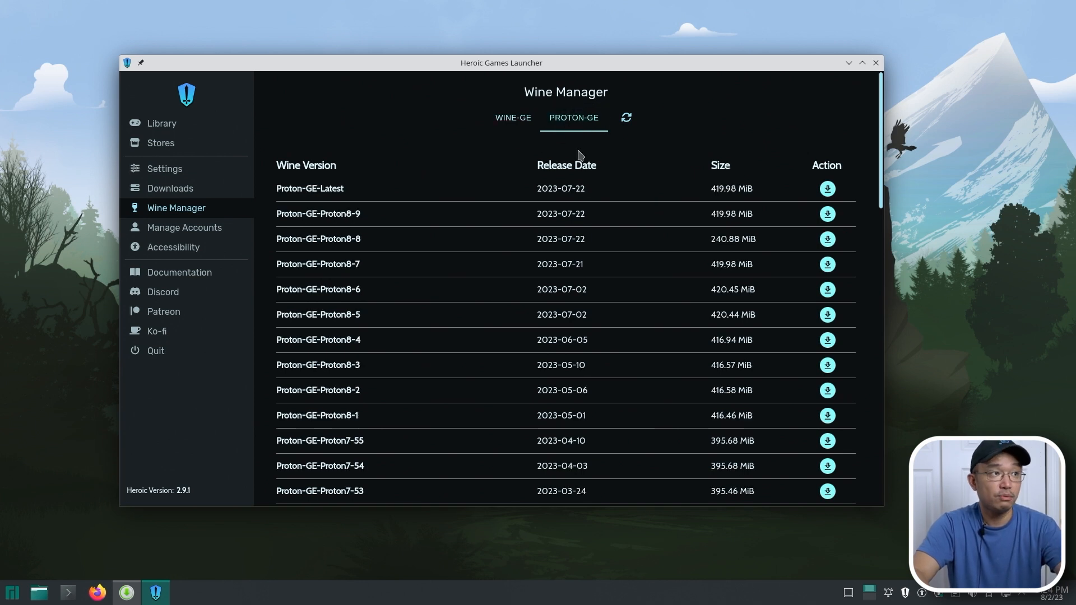
pyautogui.moveTo(806, 165)
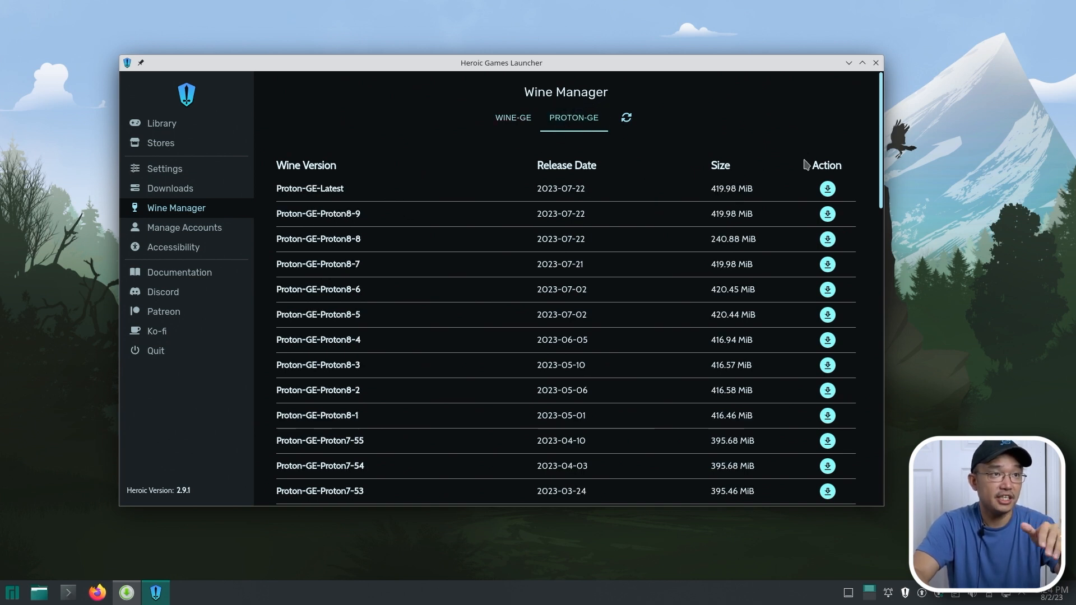
pyautogui.click(161, 123)
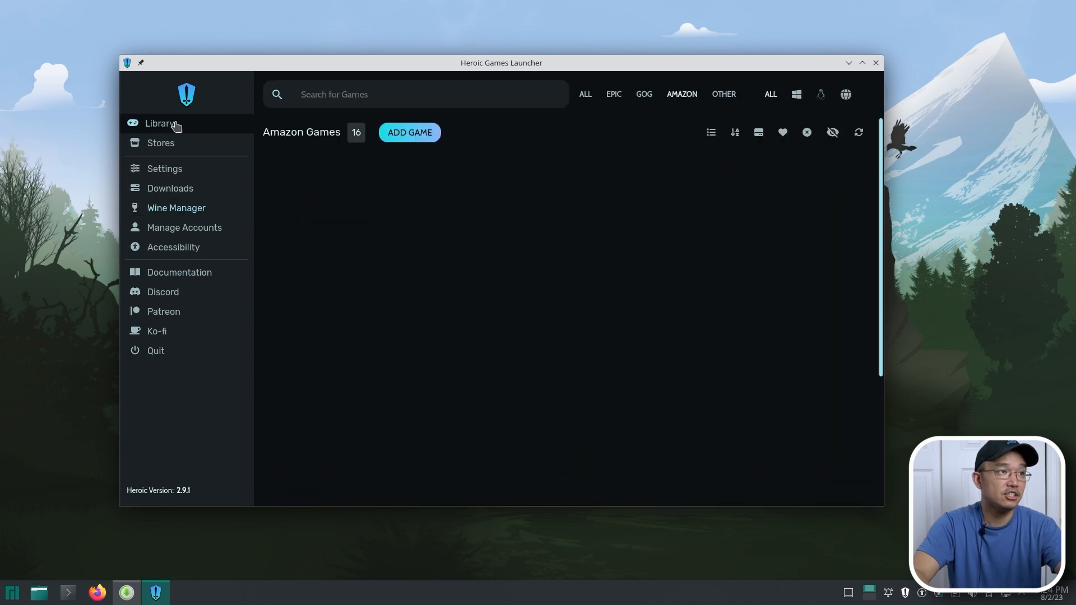
pyautogui.click(161, 123)
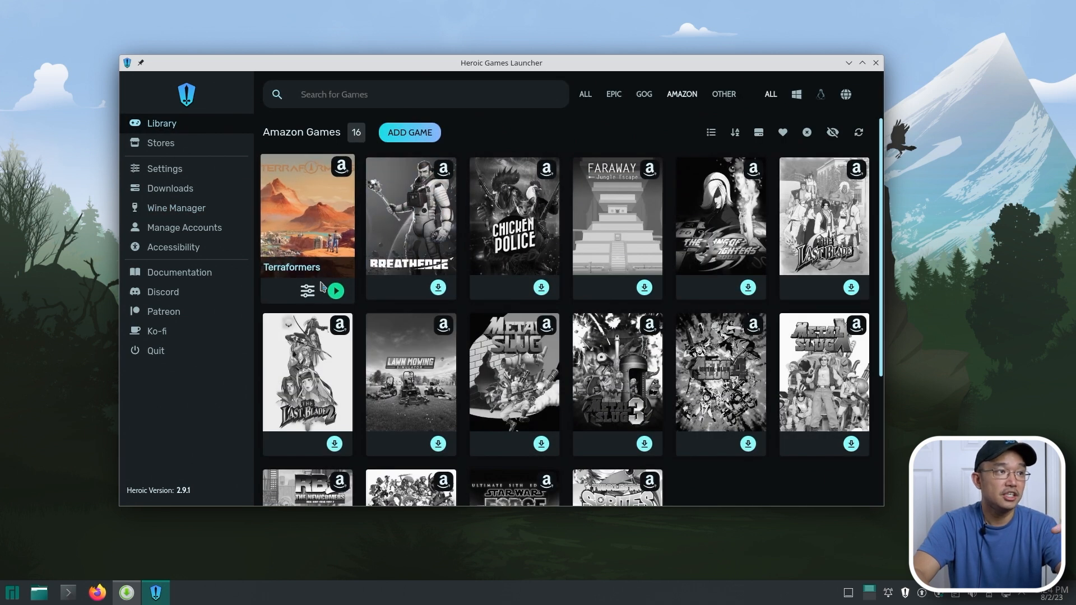
# Step: Browse the list of available Wine versions in the Terraformers settings again
pyautogui.click(311, 291)
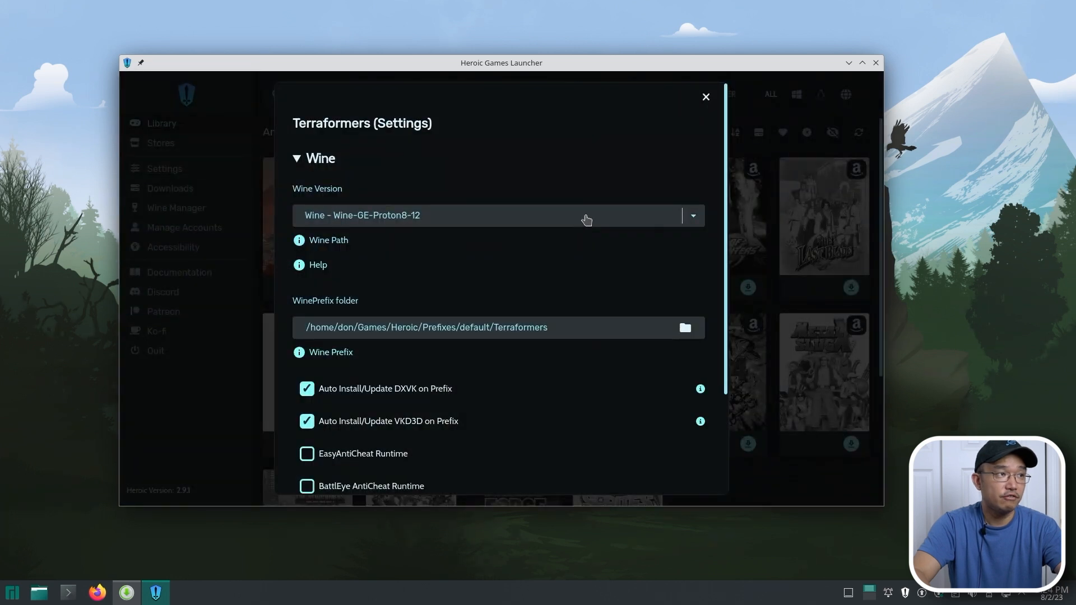
pyautogui.click(498, 215)
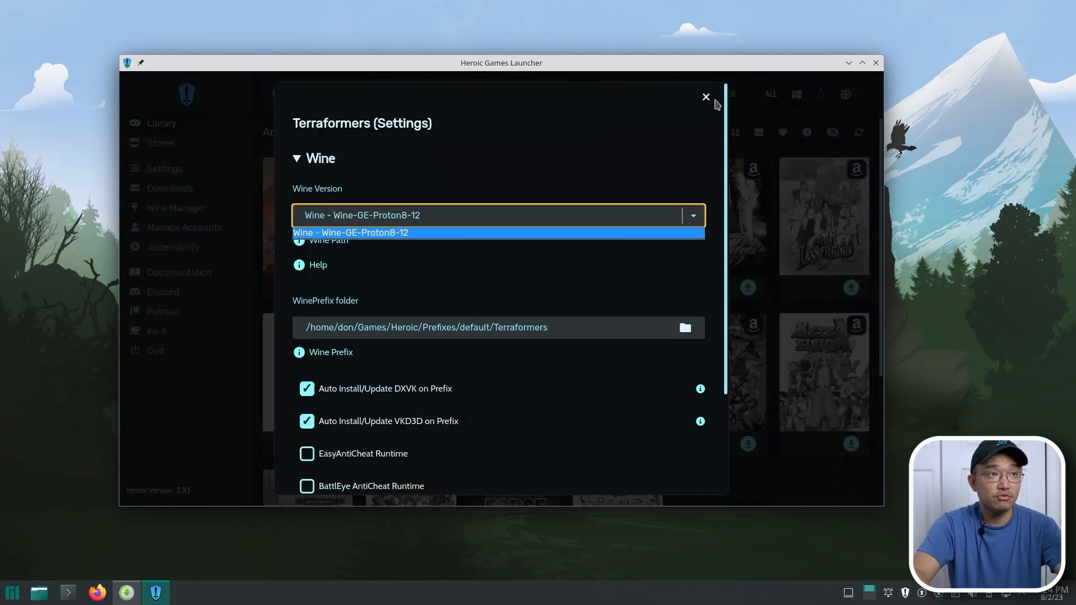
pyautogui.scroll(-3)
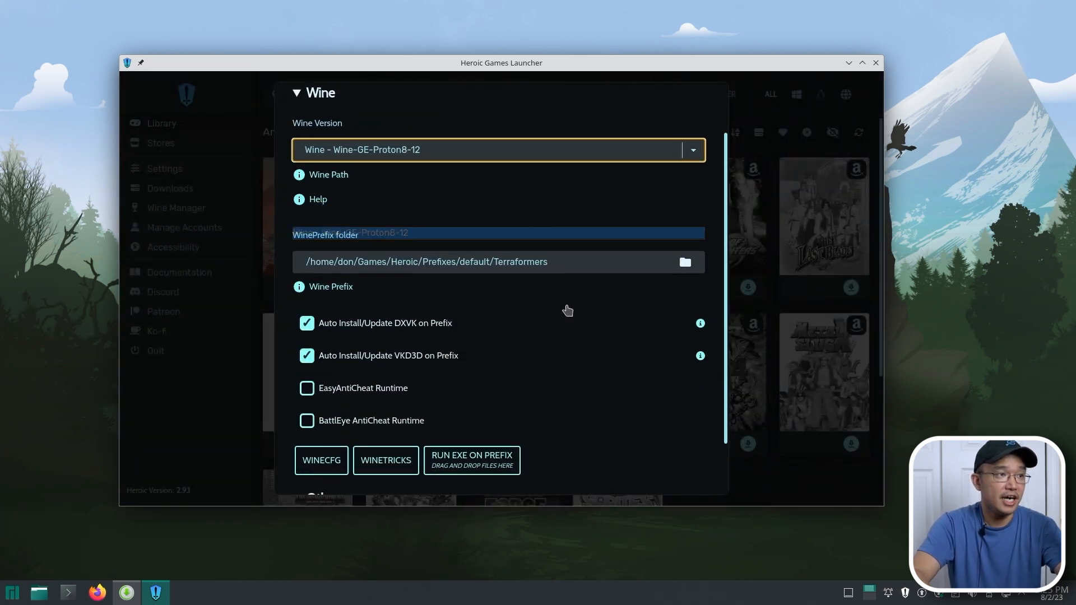
pyautogui.scroll(-3)
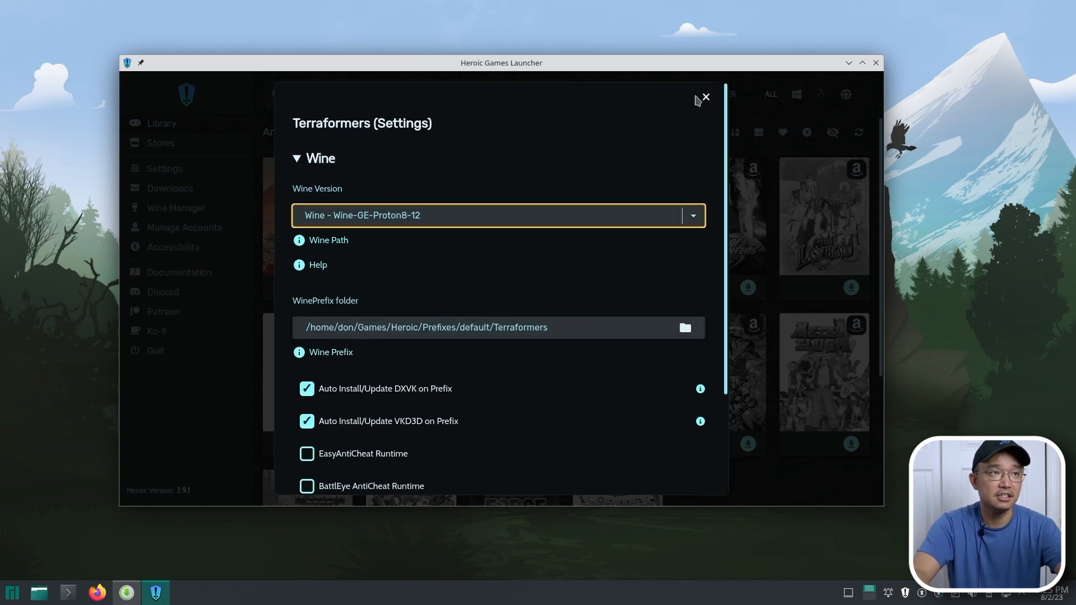
pyautogui.click(704, 98)
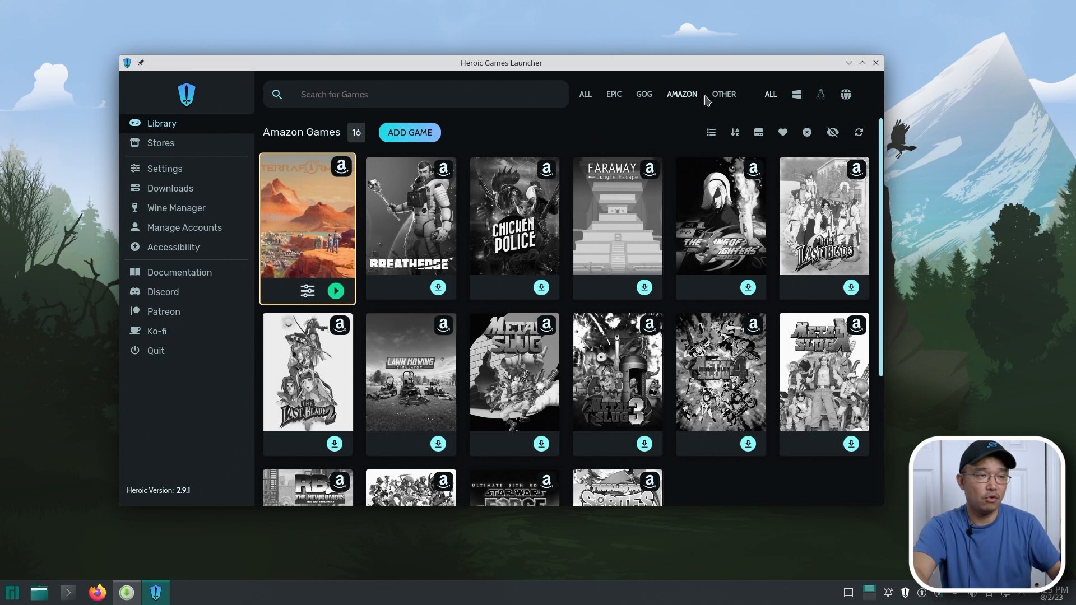
pyautogui.moveTo(410, 268)
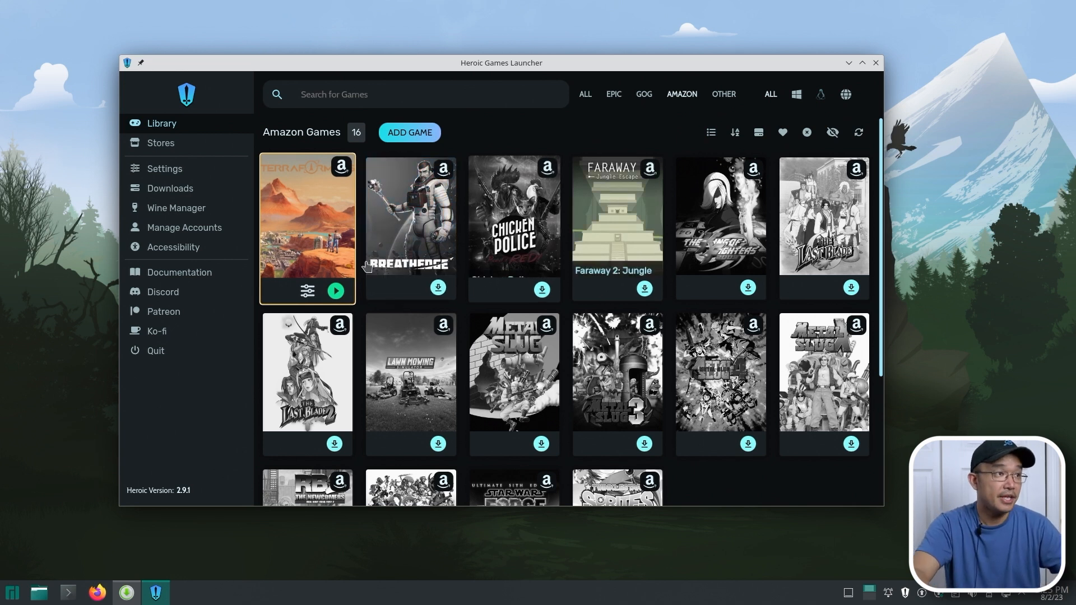
# Step: Launch Terraformers from its game page with PLAY NOW
pyautogui.click(307, 220)
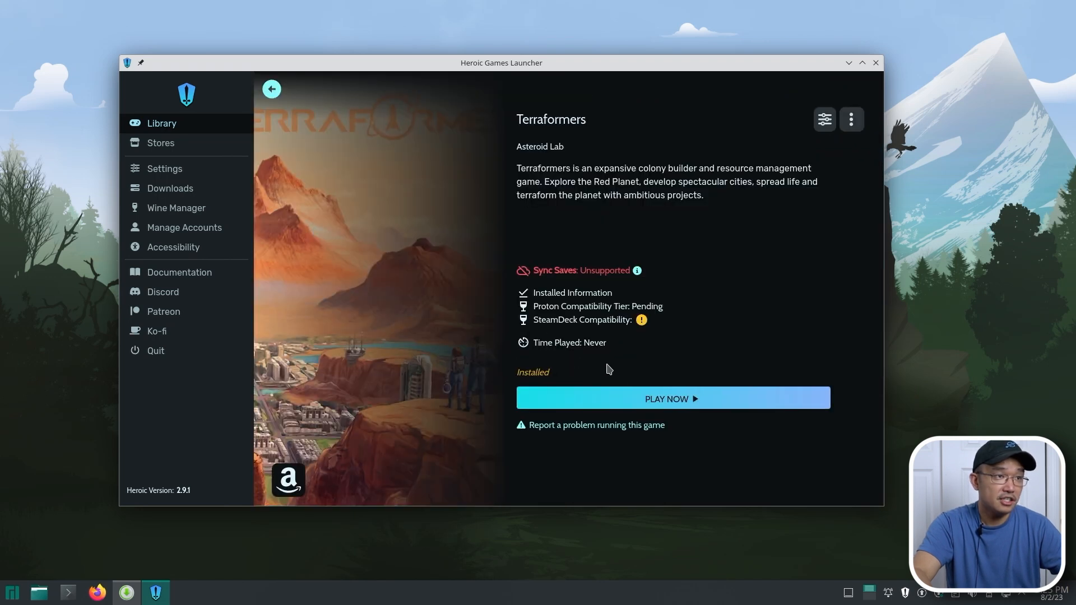
pyautogui.moveTo(575, 275)
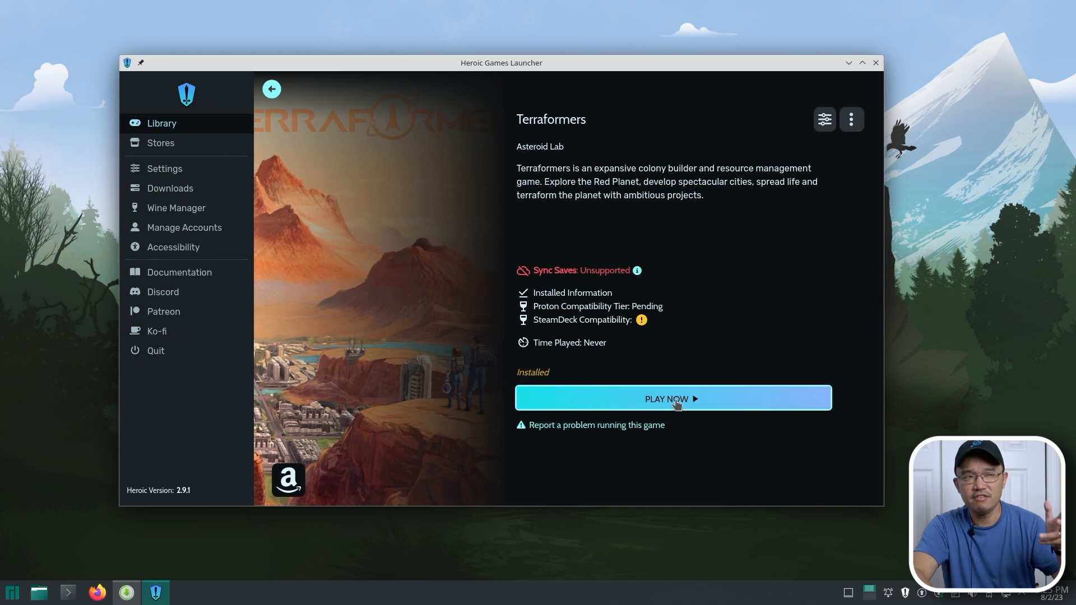
pyautogui.click(673, 399)
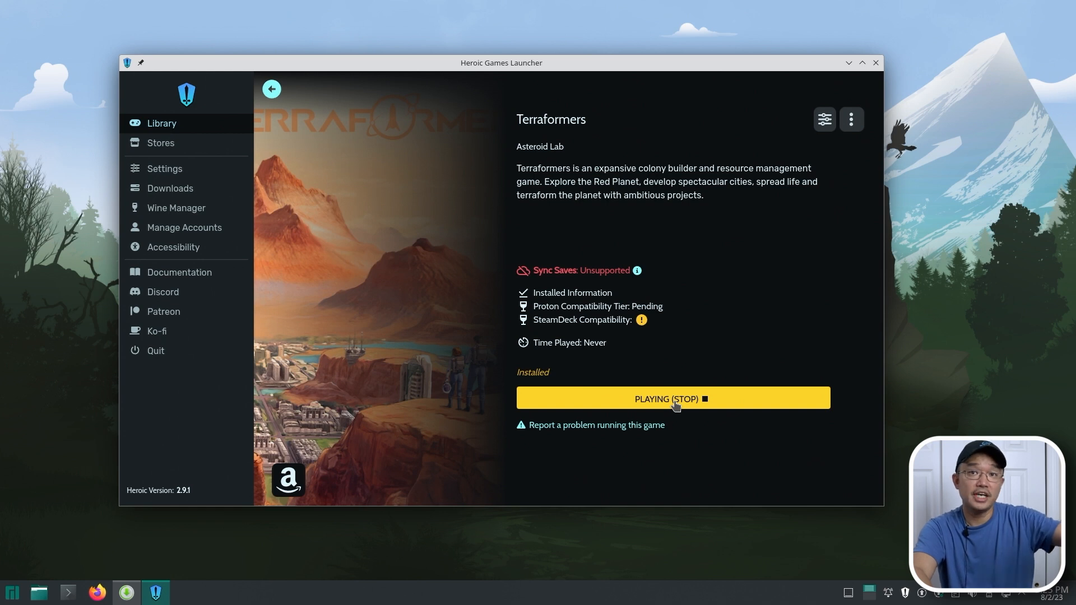
pyautogui.click(673, 399)
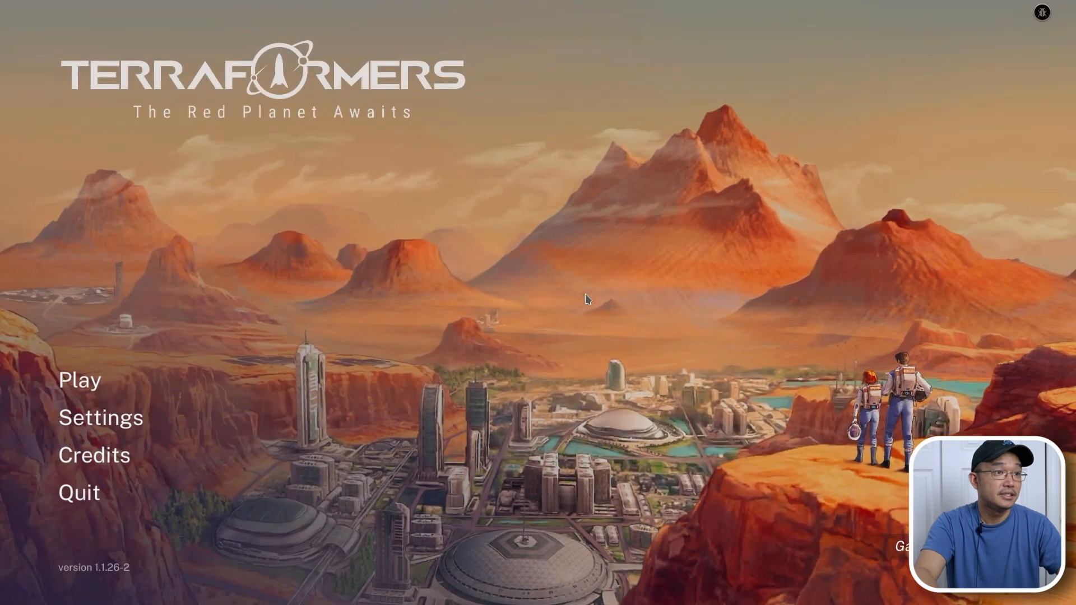
pyautogui.moveTo(422, 320)
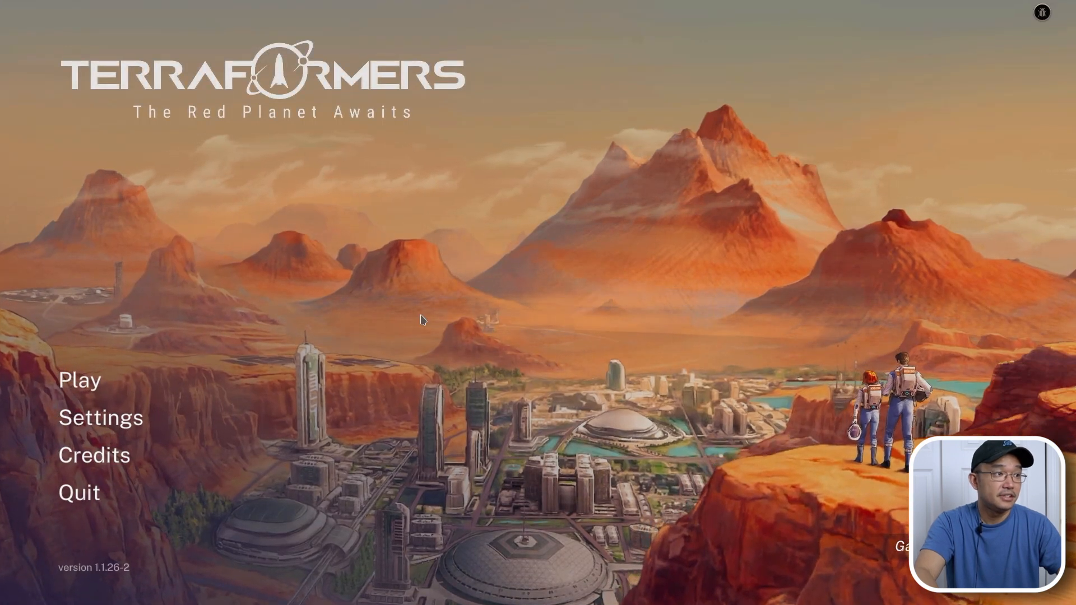
pyautogui.moveTo(447, 330)
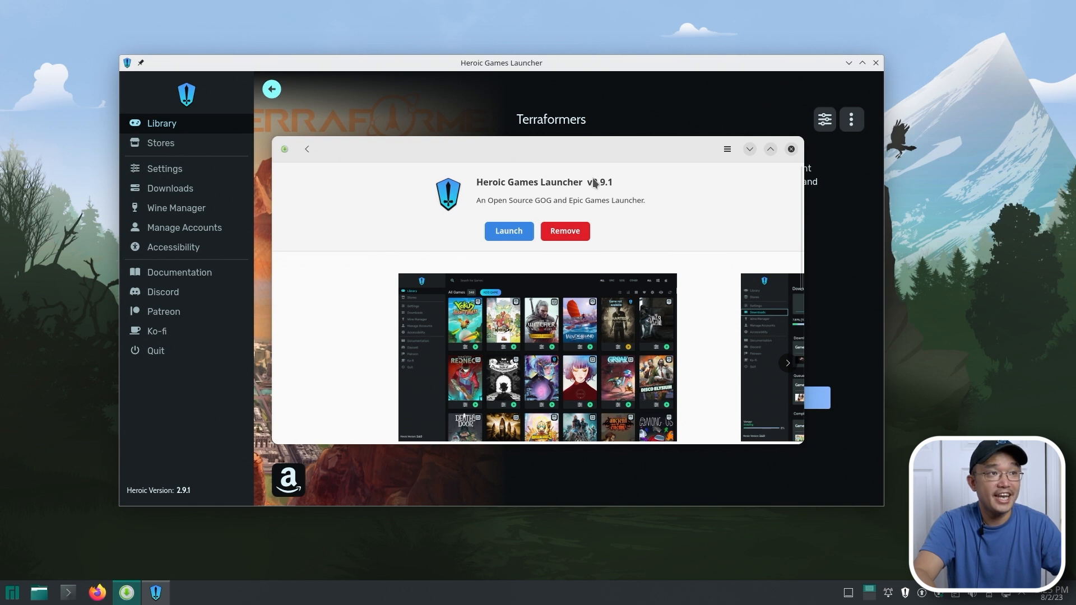
pyautogui.moveTo(592, 190)
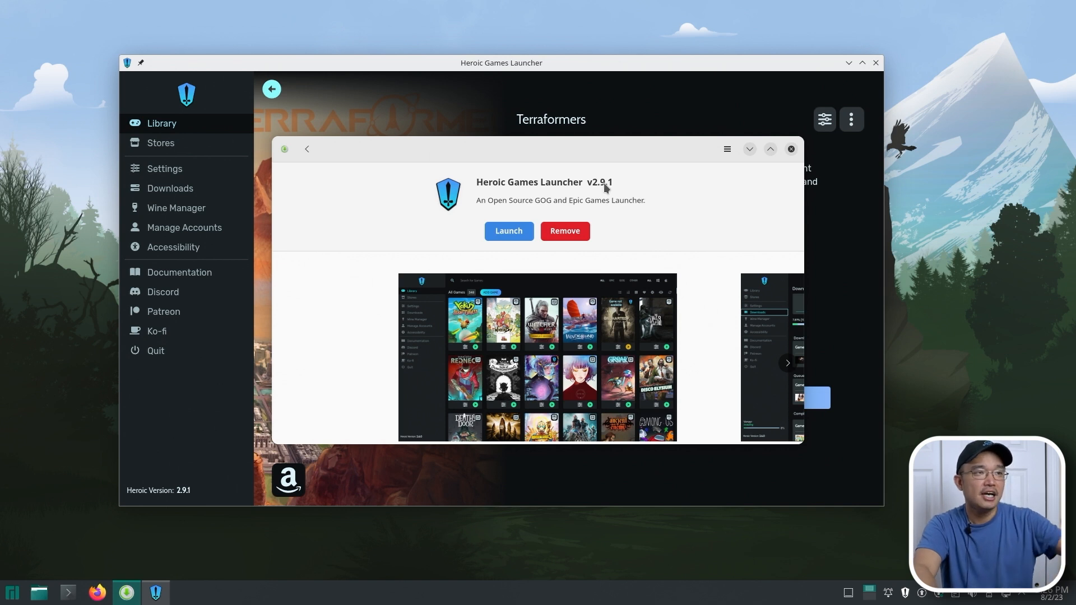
pyautogui.moveTo(607, 188)
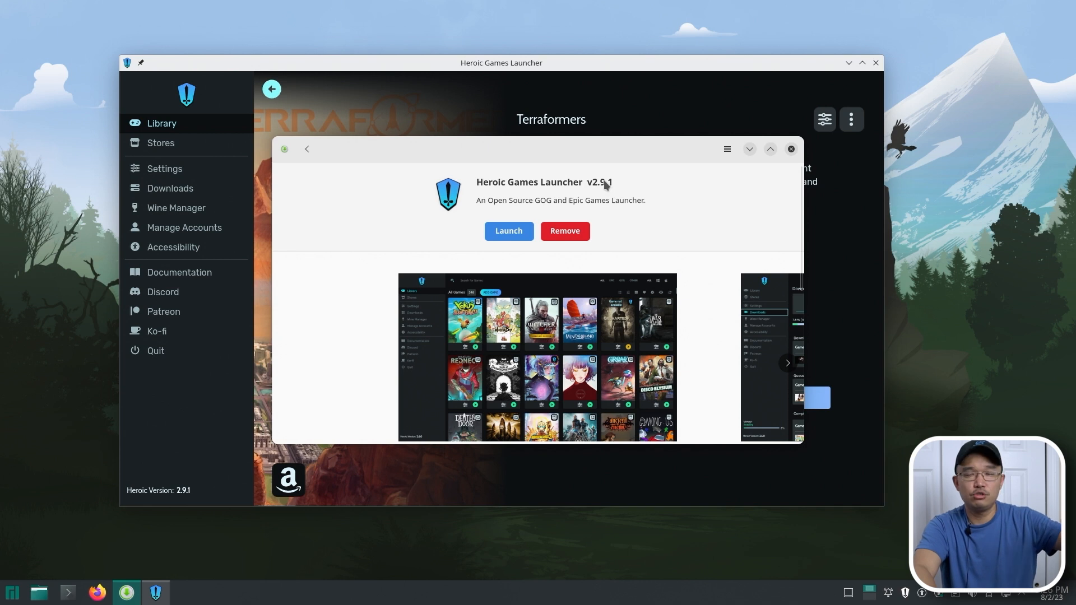
pyautogui.moveTo(595, 186)
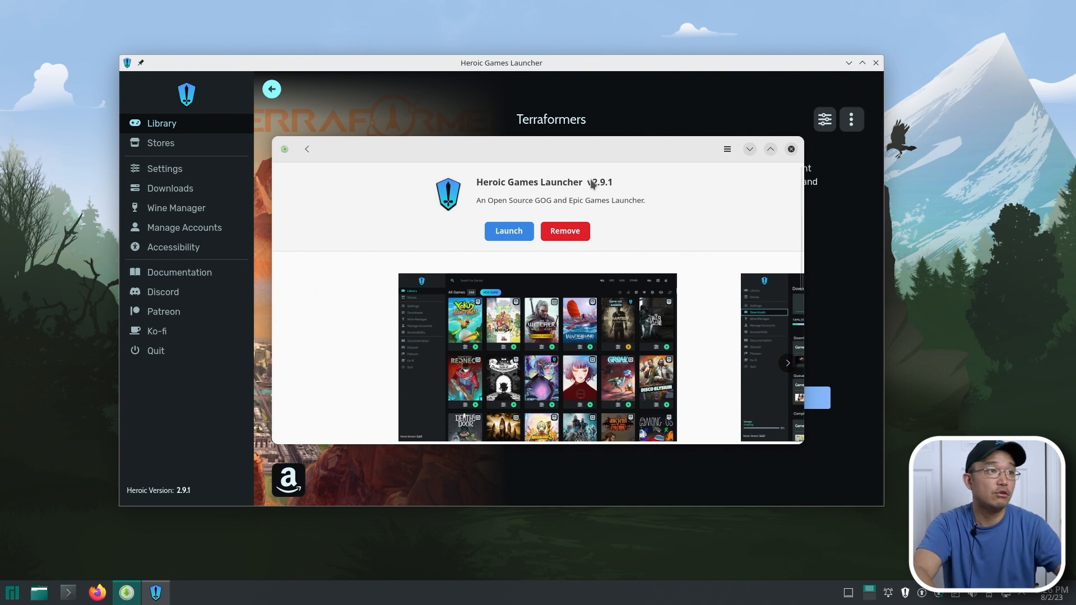
pyautogui.moveTo(597, 189)
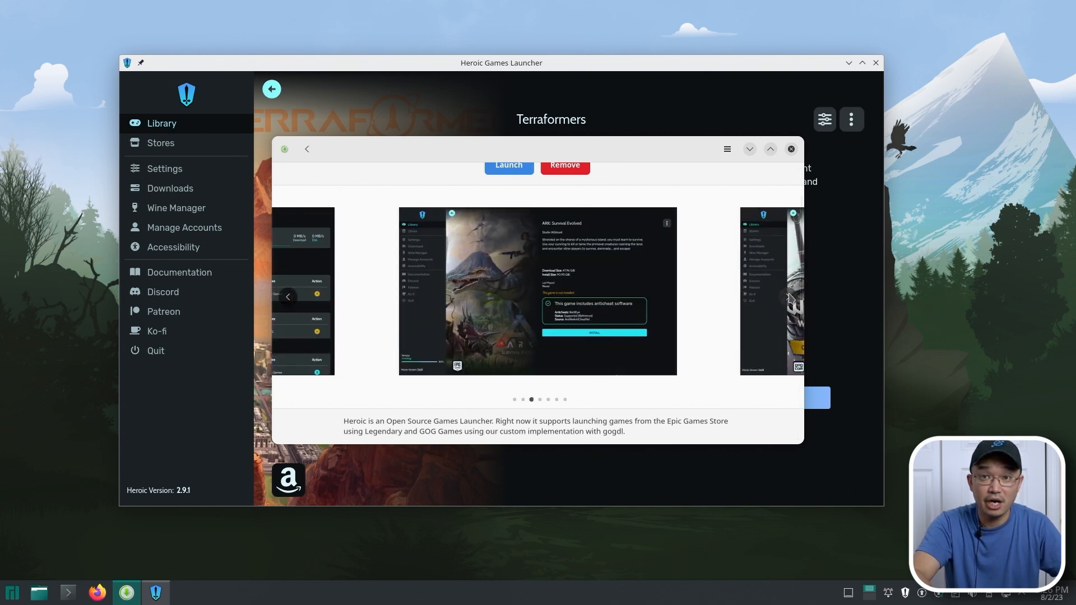
# Step: Close the software store window showing the Heroic Games Launcher v2.9.1 listing
pyautogui.click(787, 295)
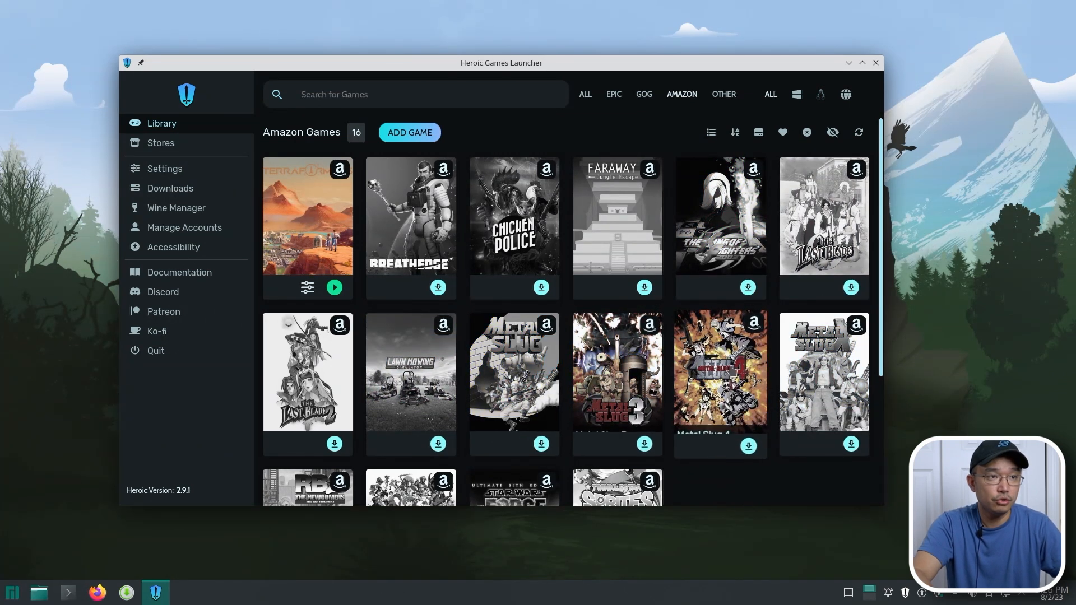
pyautogui.scroll(-3)
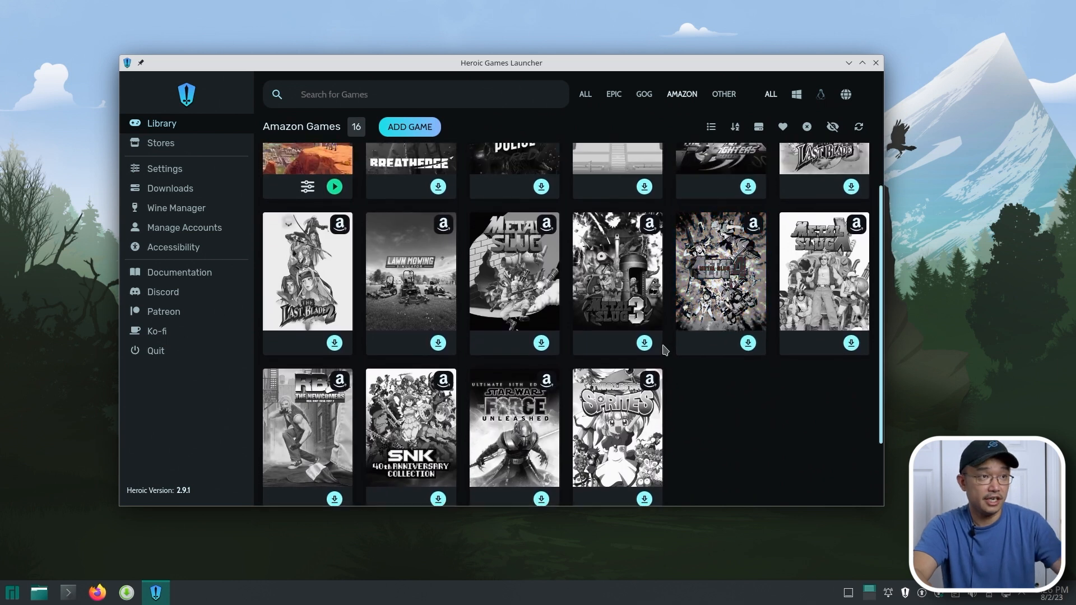
pyautogui.moveTo(616, 271)
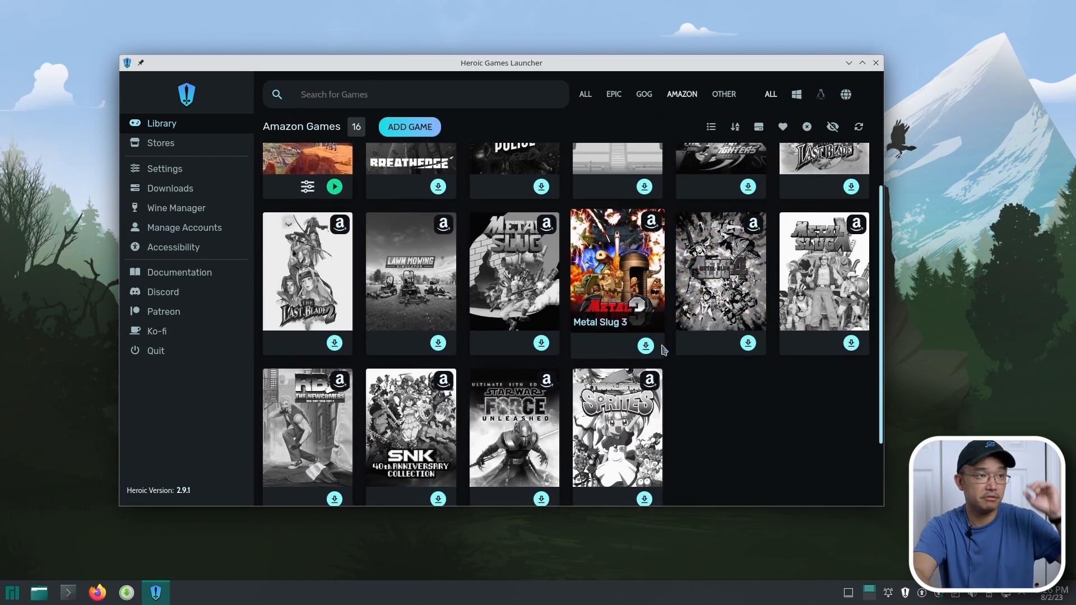